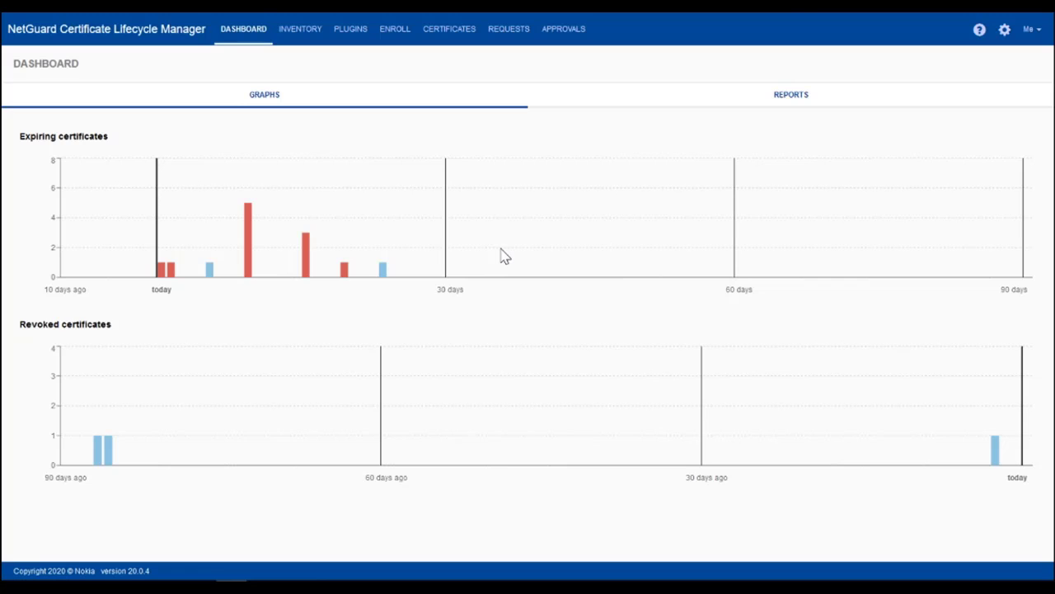
mouse_move(300, 30)
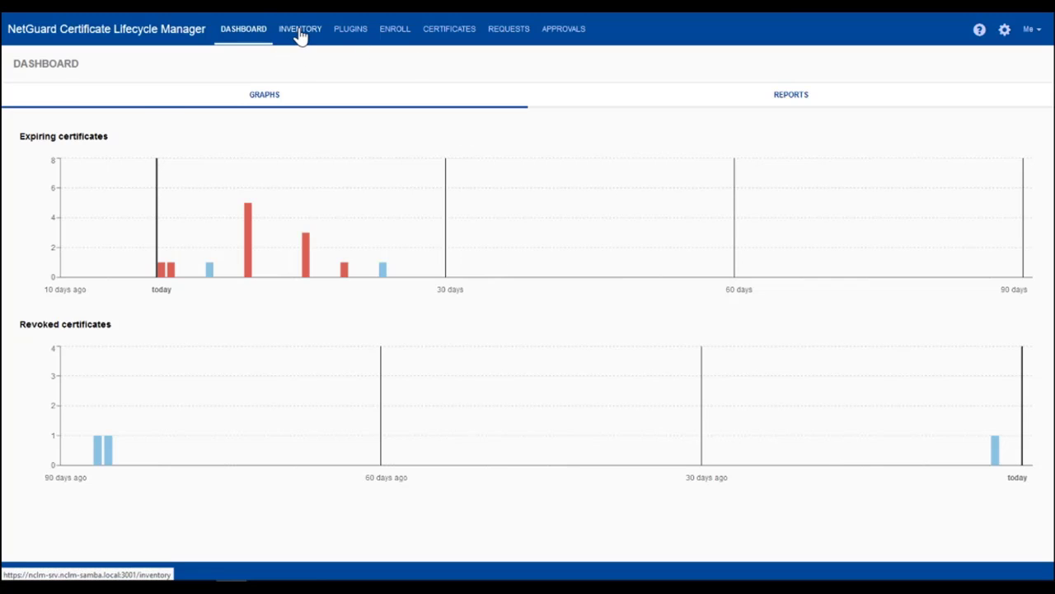
Show the inventory listing certificate containers and their target systems.
left_click(300, 29)
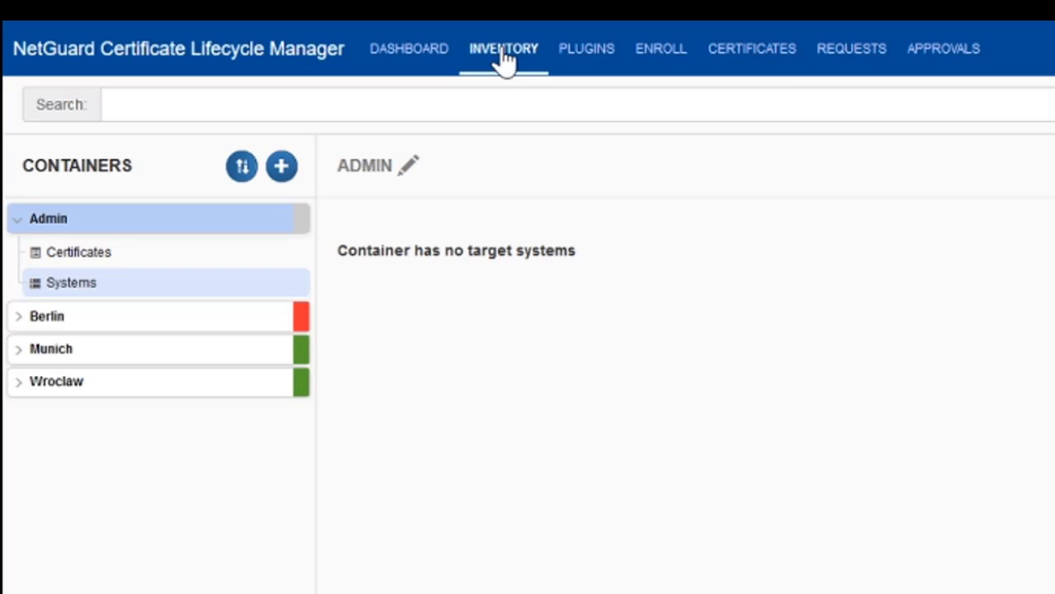
mouse_move(47, 317)
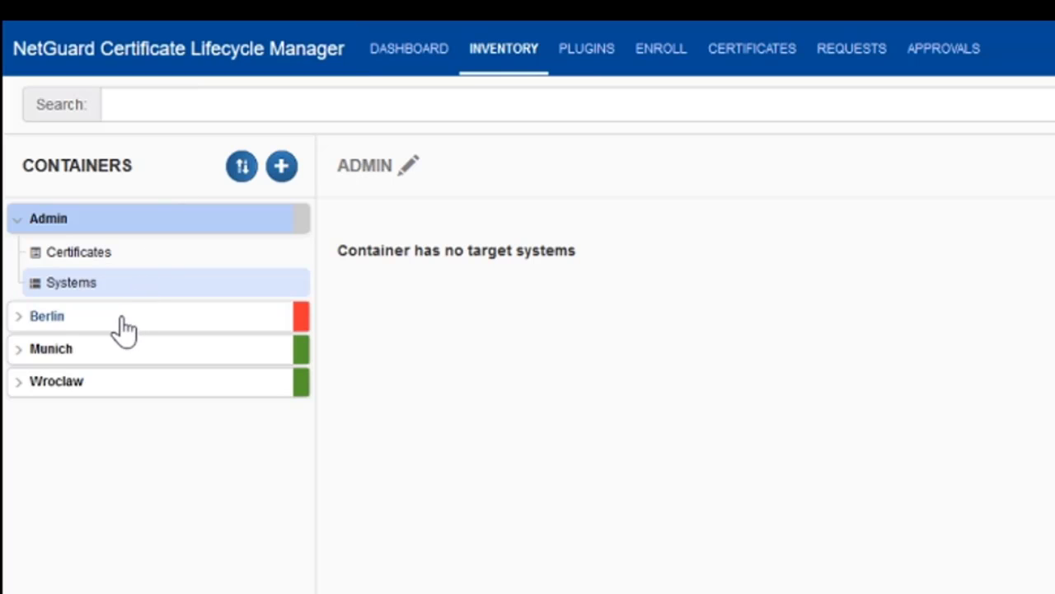
Open server srv-bln-01 from the Berlin container's system list.
left_click(46, 316)
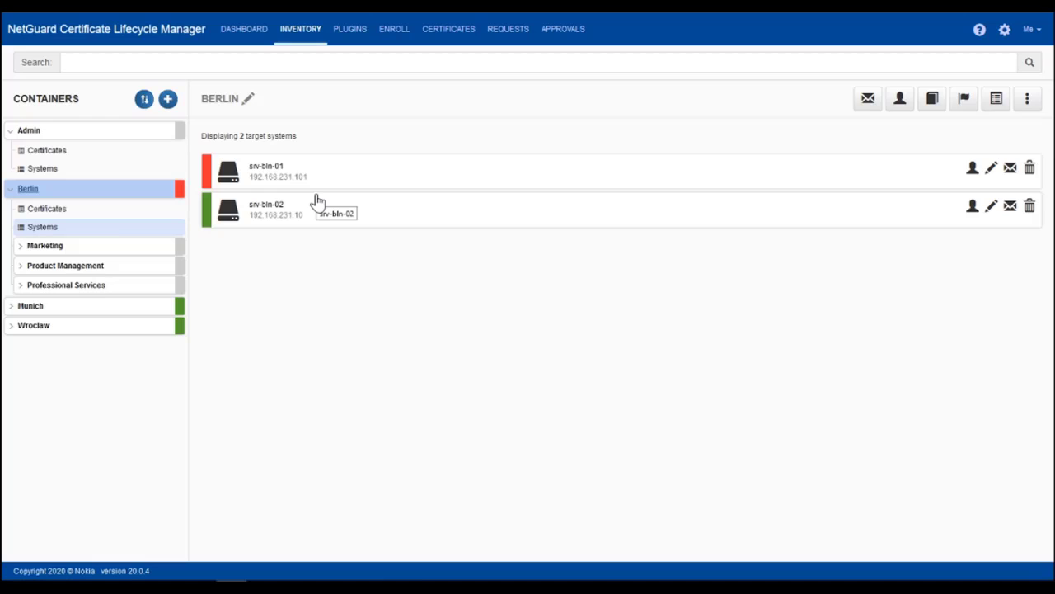
mouse_move(321, 198)
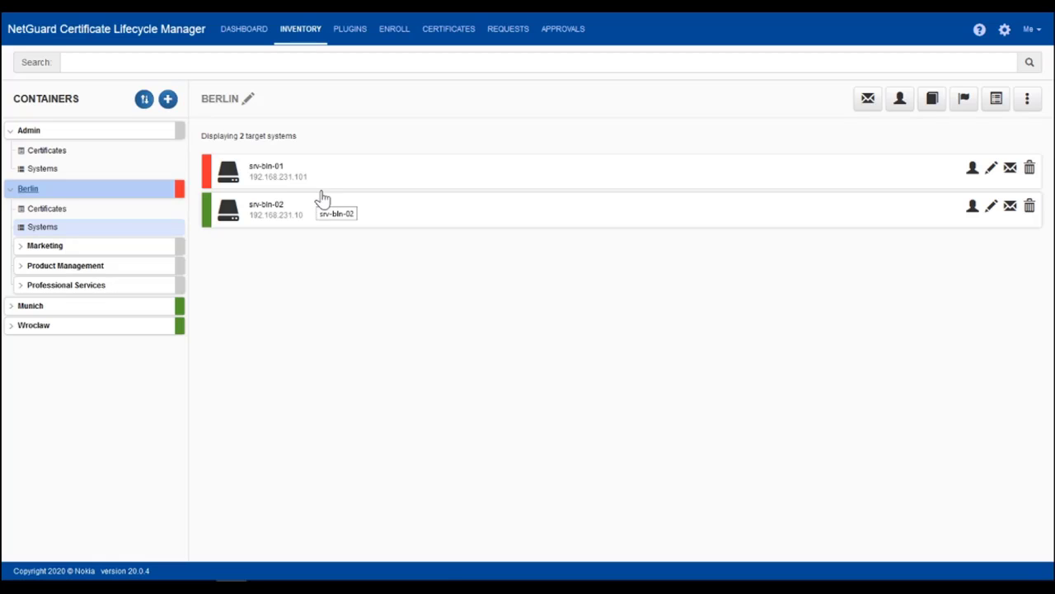
left_click(266, 169)
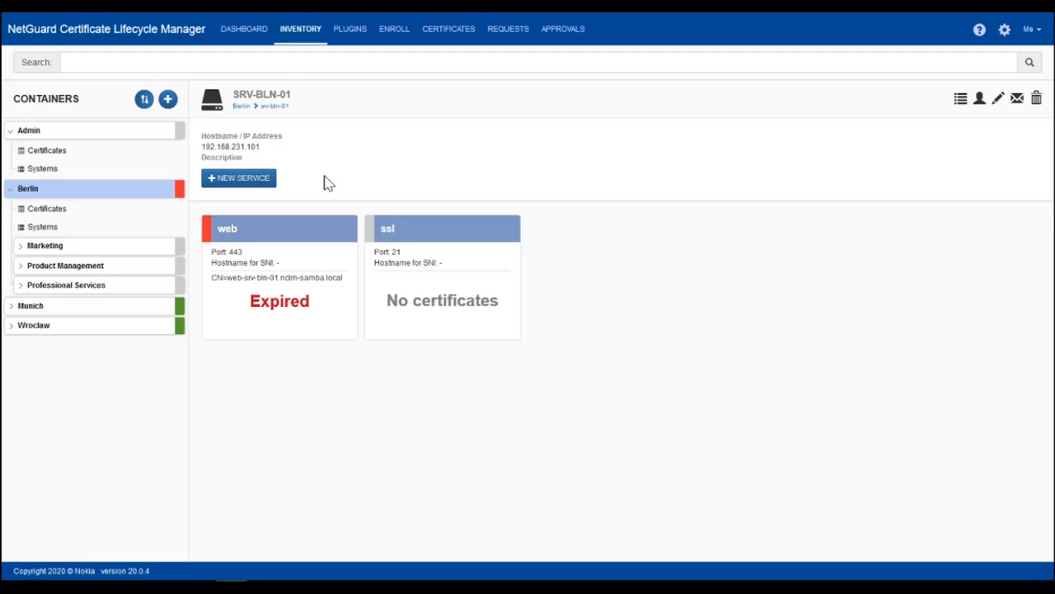
mouse_move(300, 265)
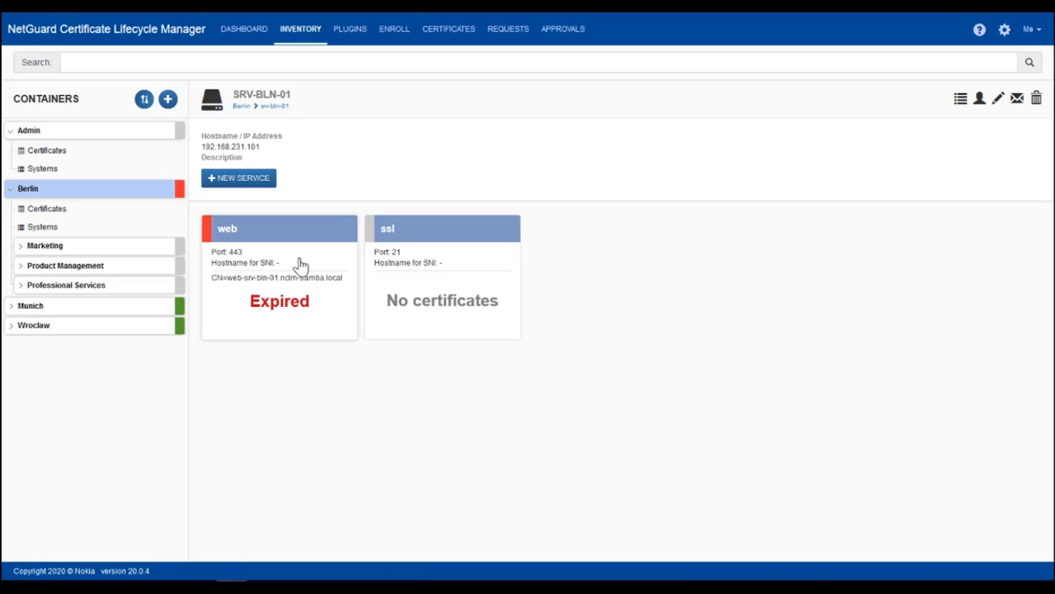
Show the web service's certificate list with its expired current certificate.
left_click(279, 227)
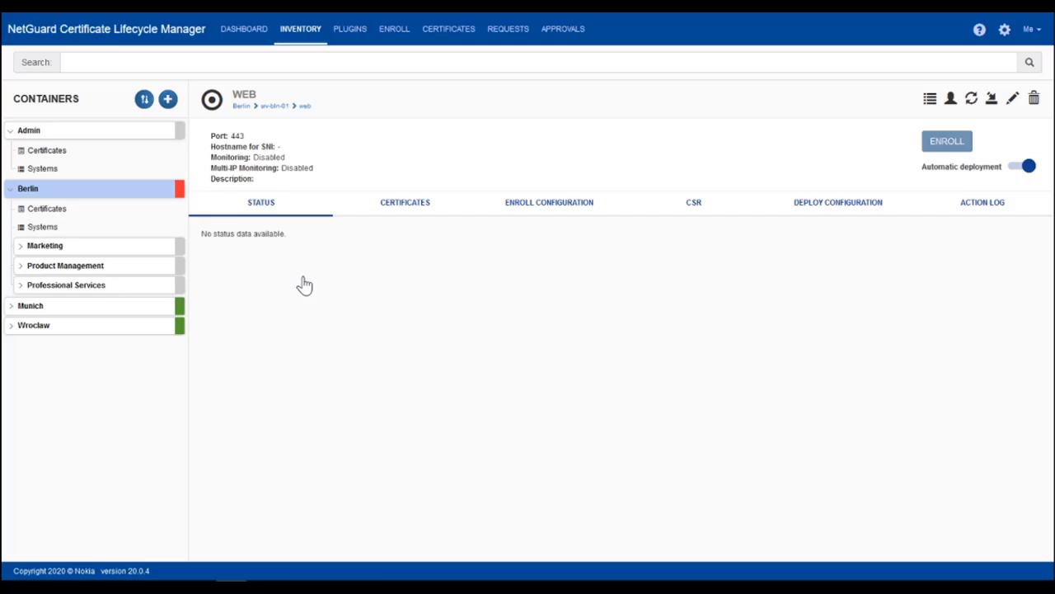
left_click(405, 201)
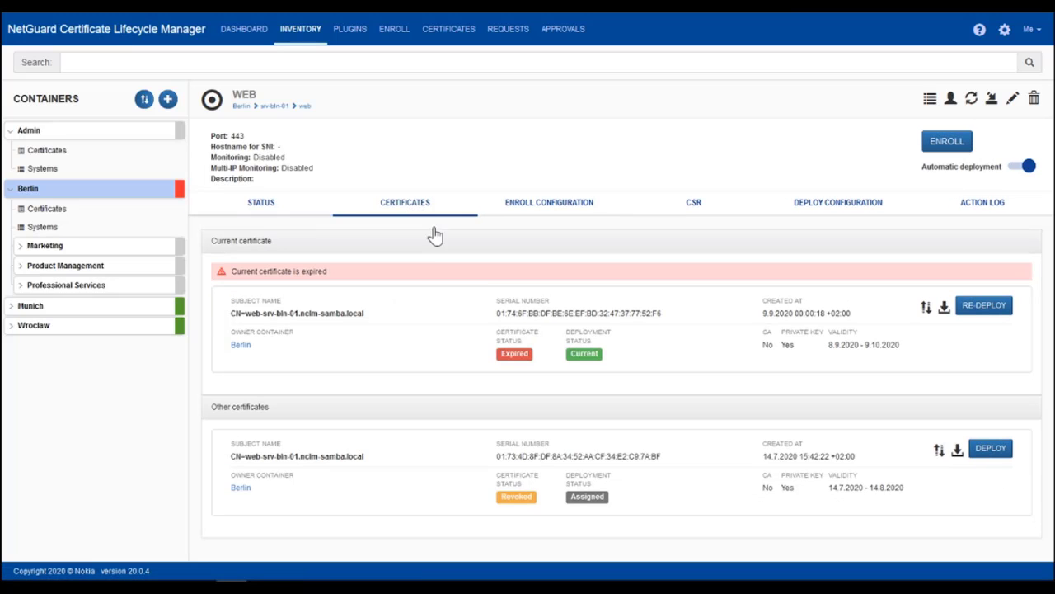
mouse_move(542, 297)
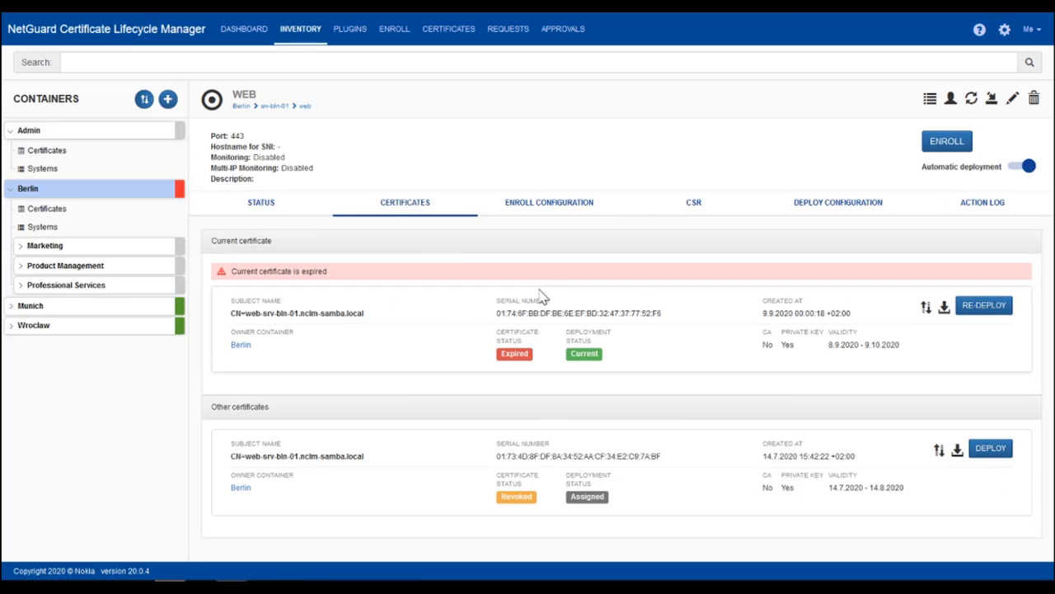
mouse_move(480, 316)
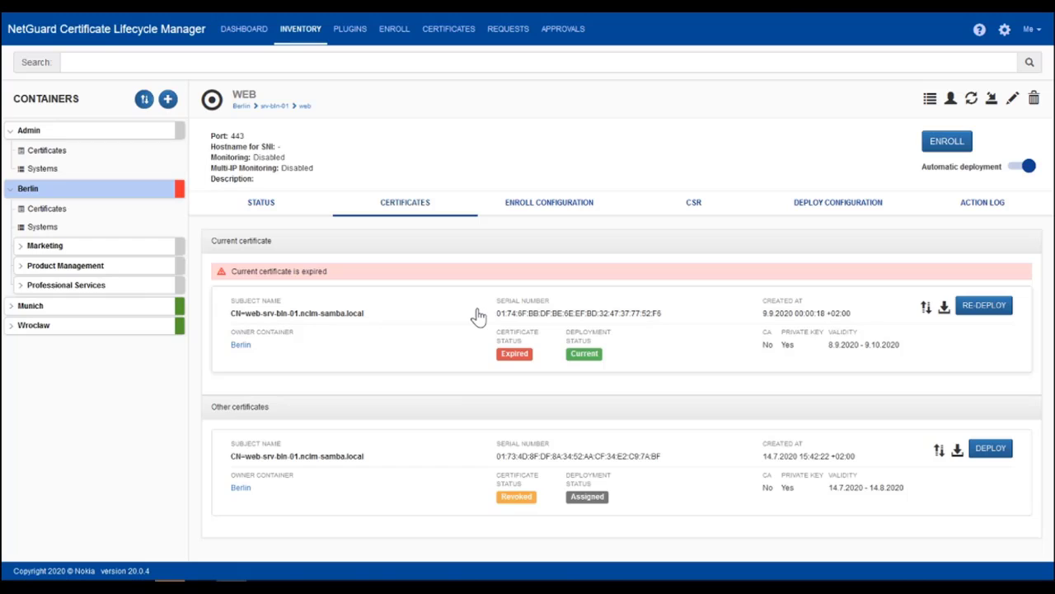
mouse_move(455, 279)
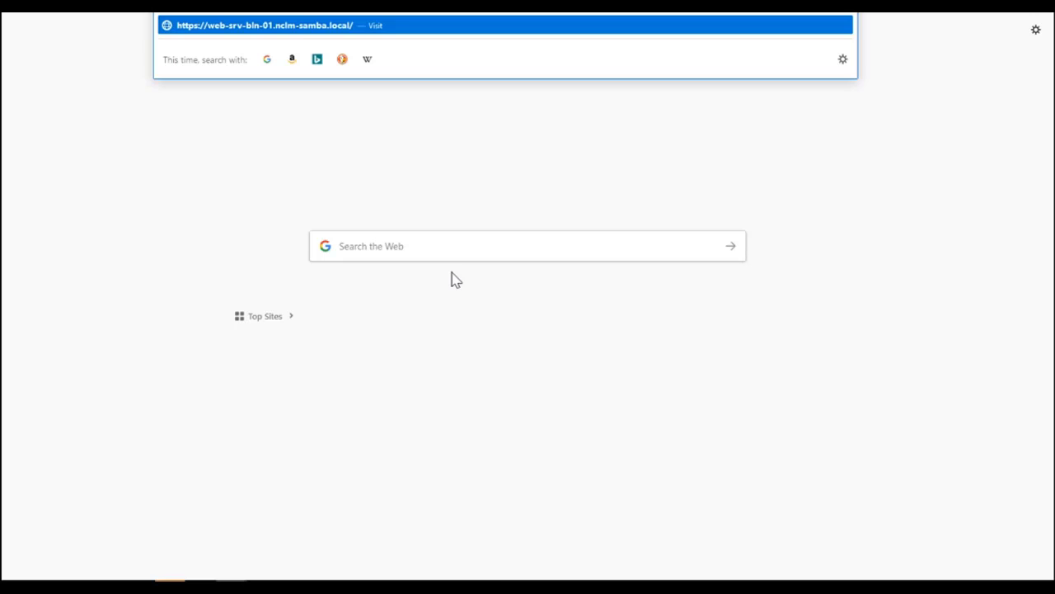
Load the srv-bln-01 site in Firefox and confirm its certificate expired on 10/9/2020.
left_click(376, 25)
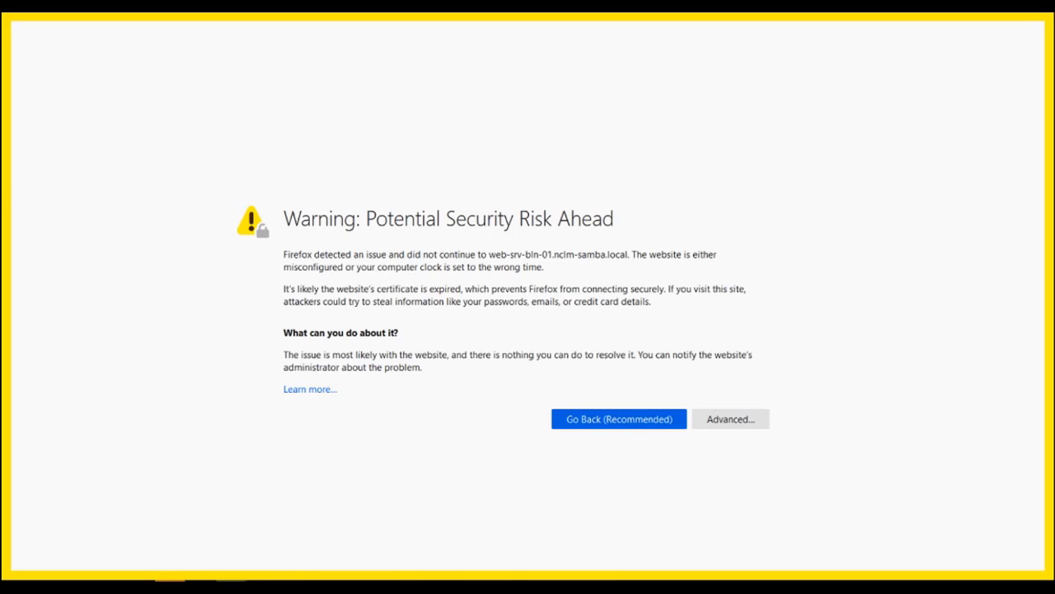
mouse_move(592, 396)
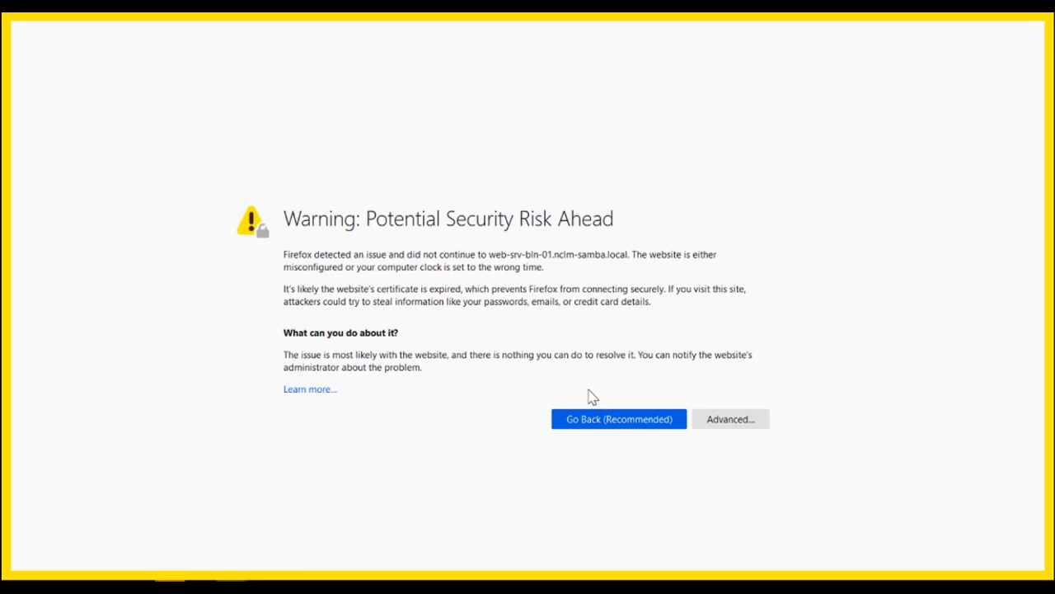
left_click(729, 419)
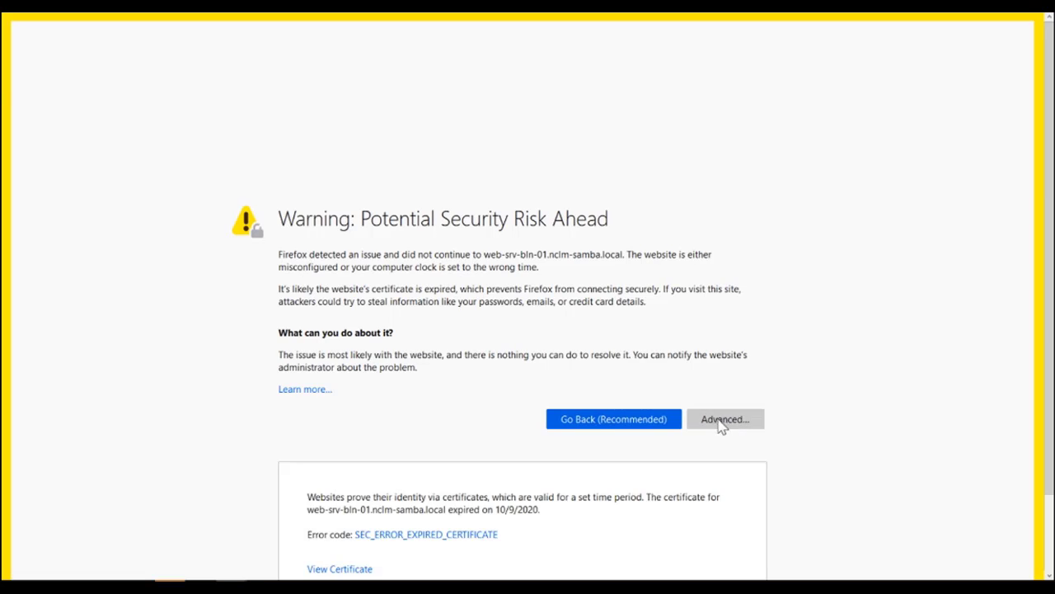
left_click(339, 567)
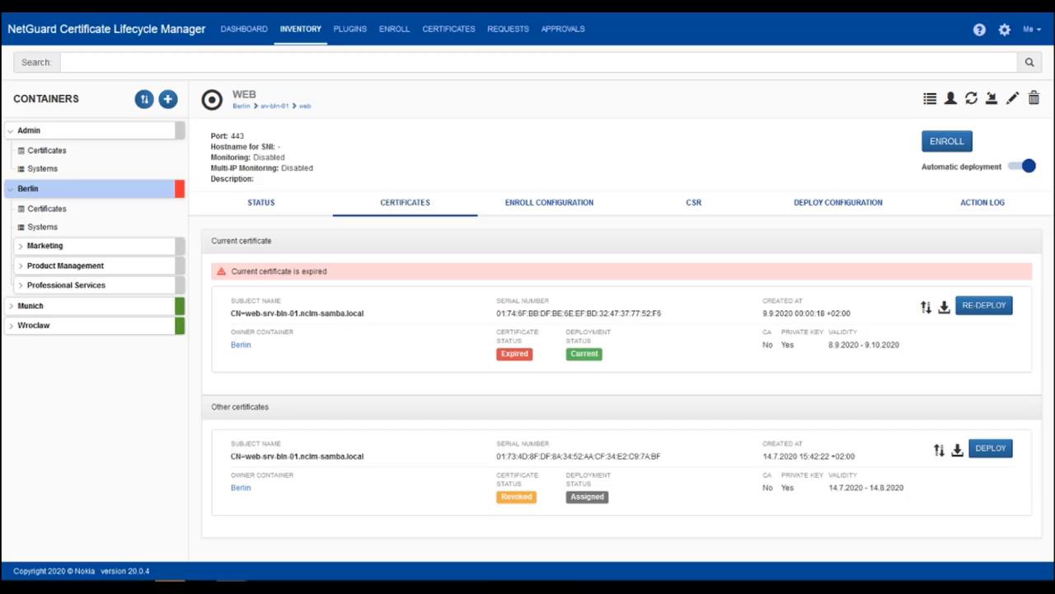
mouse_move(260, 197)
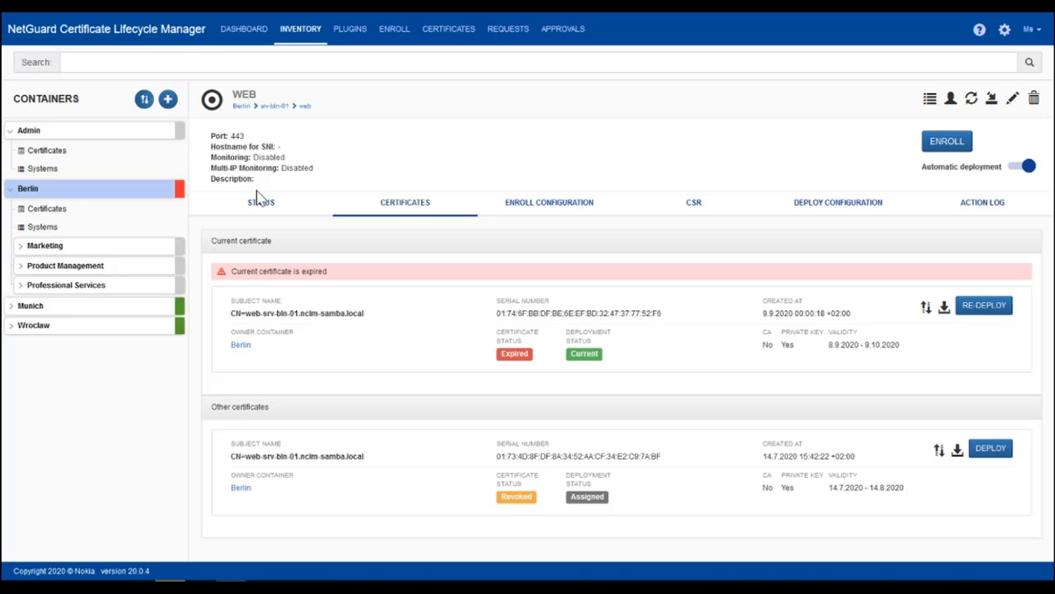
Review the web service's enroll configuration, then its apache_ssh deploy configuration for 192.168.231.101 port 22.
left_click(548, 201)
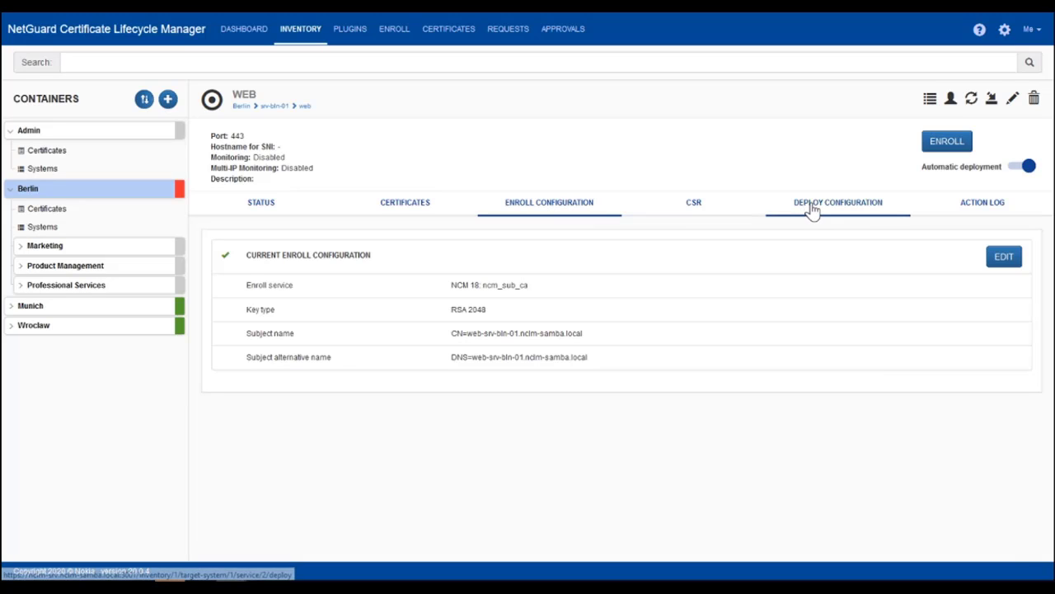
left_click(837, 202)
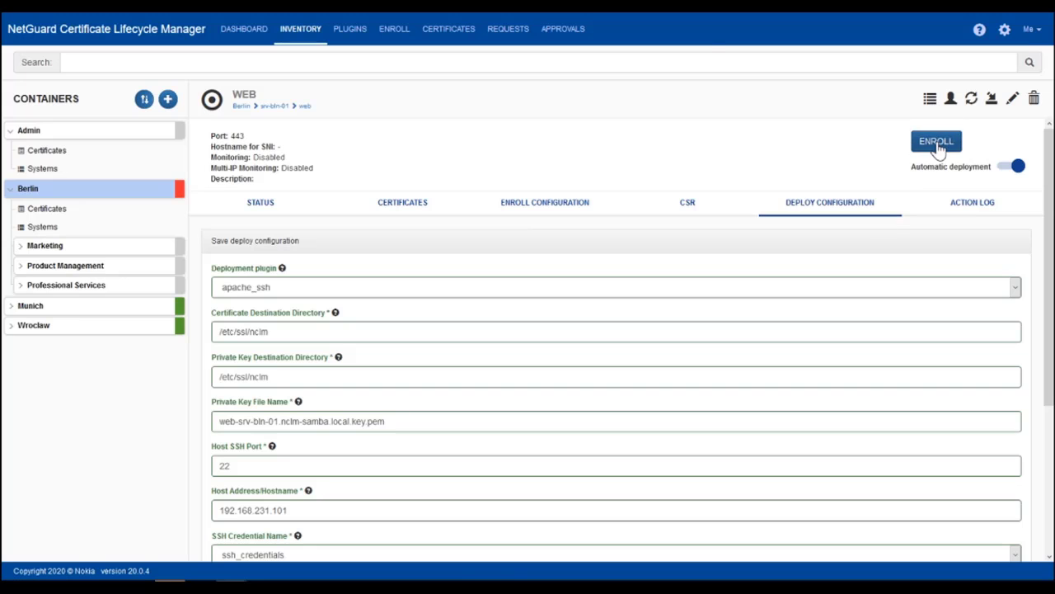
Enroll a new certificate for the web service with its current enroll configuration.
left_click(937, 142)
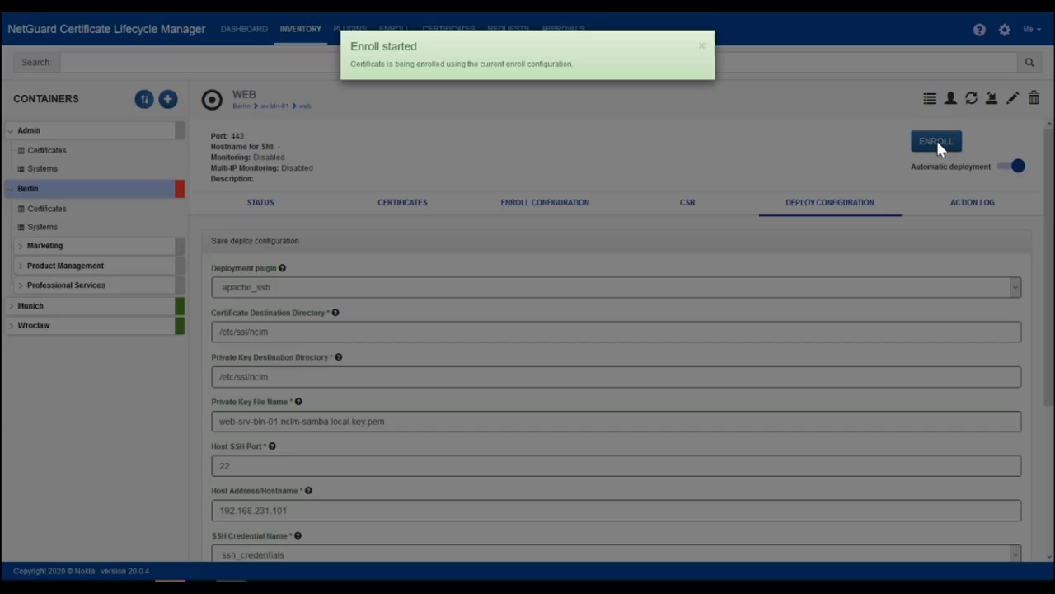
left_click(936, 142)
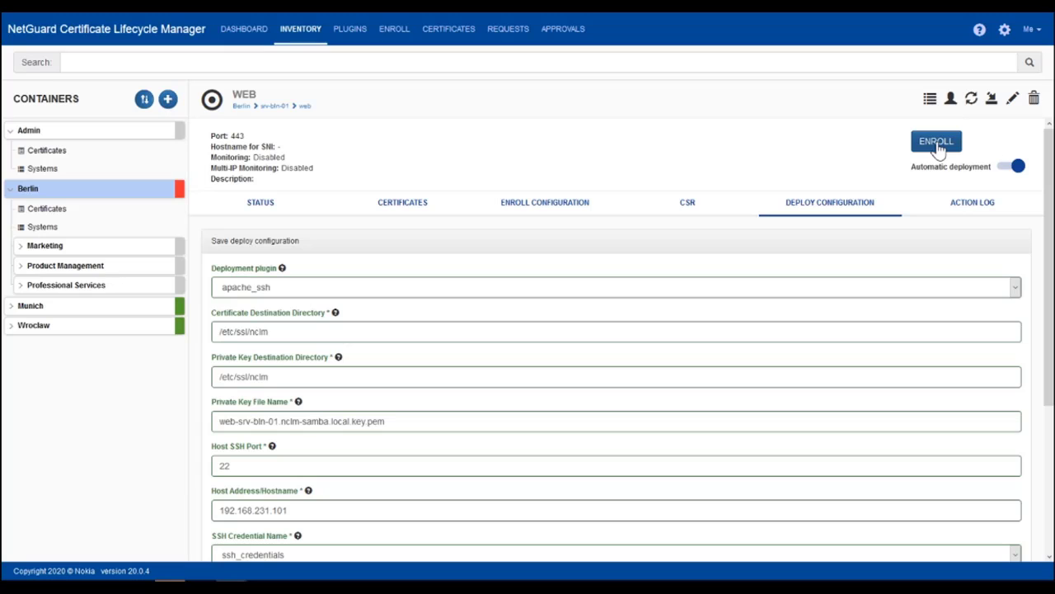
mouse_move(807, 115)
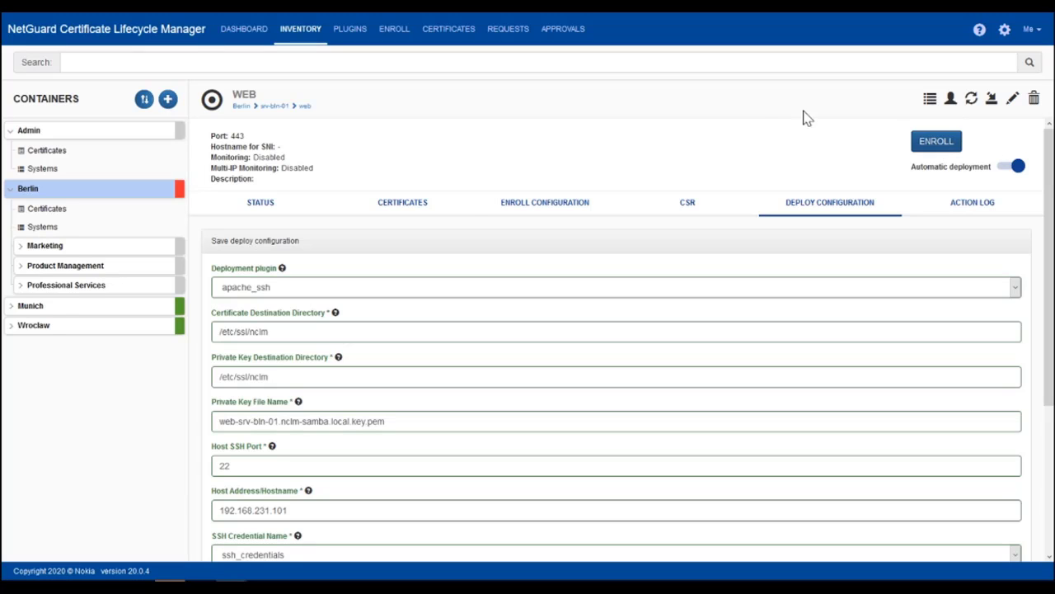
Show the web service's certificates, now including the new Active, last-deployed certificate.
left_click(402, 201)
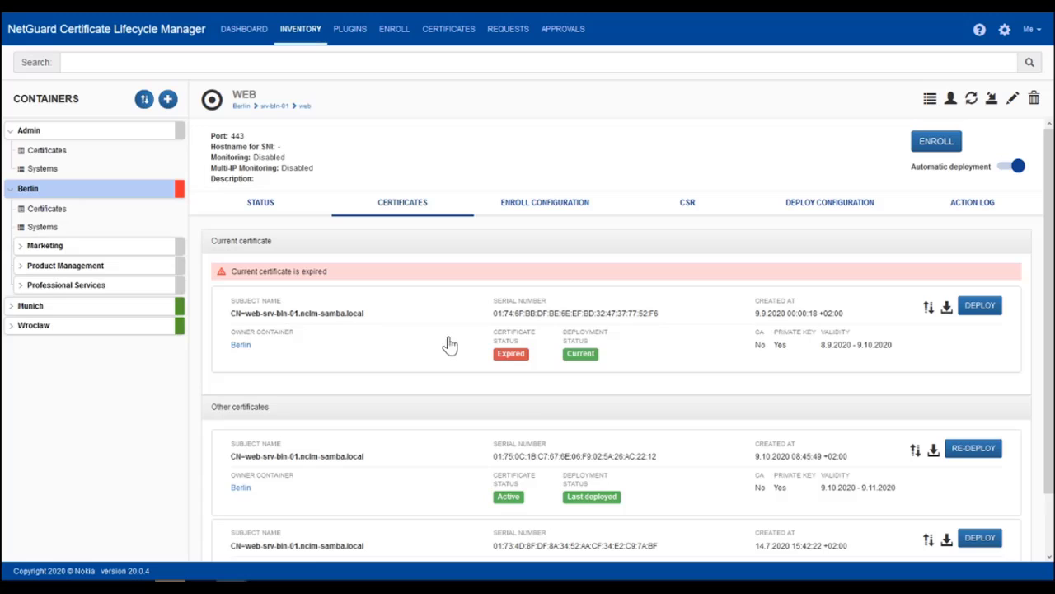
mouse_move(623, 472)
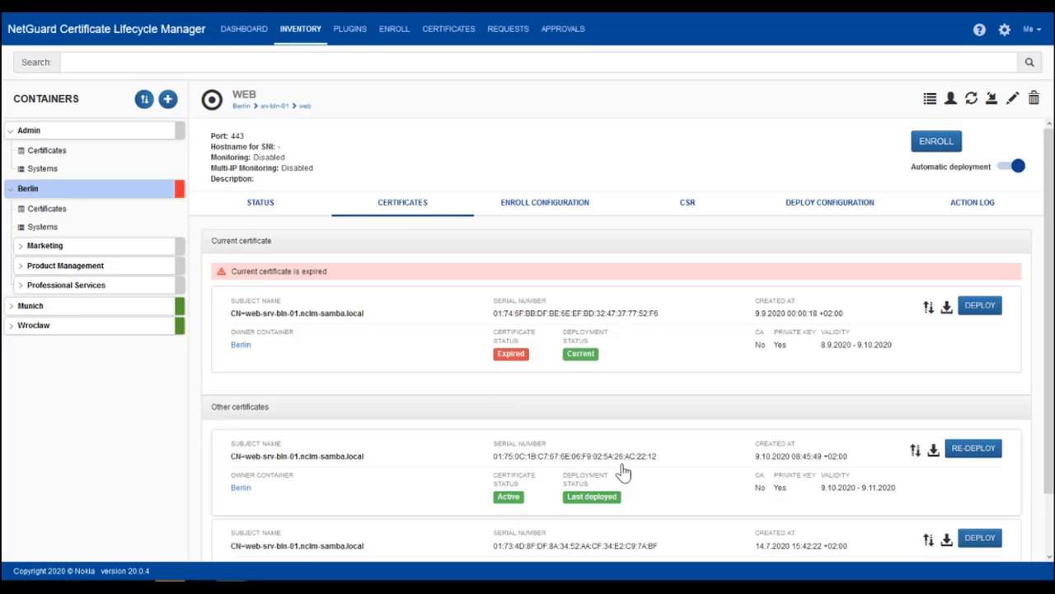
mouse_move(668, 493)
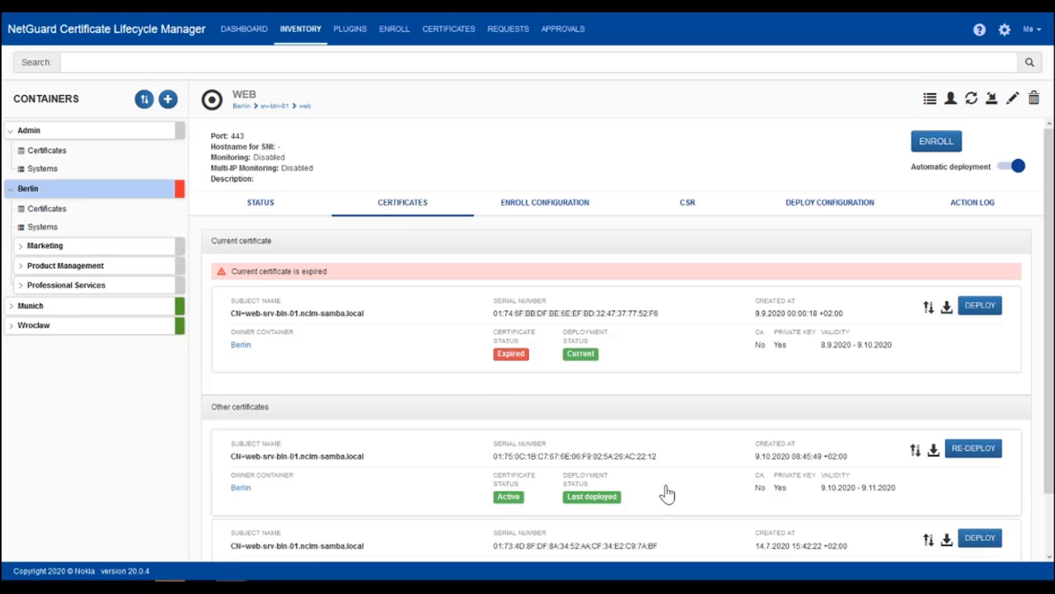
mouse_move(610, 448)
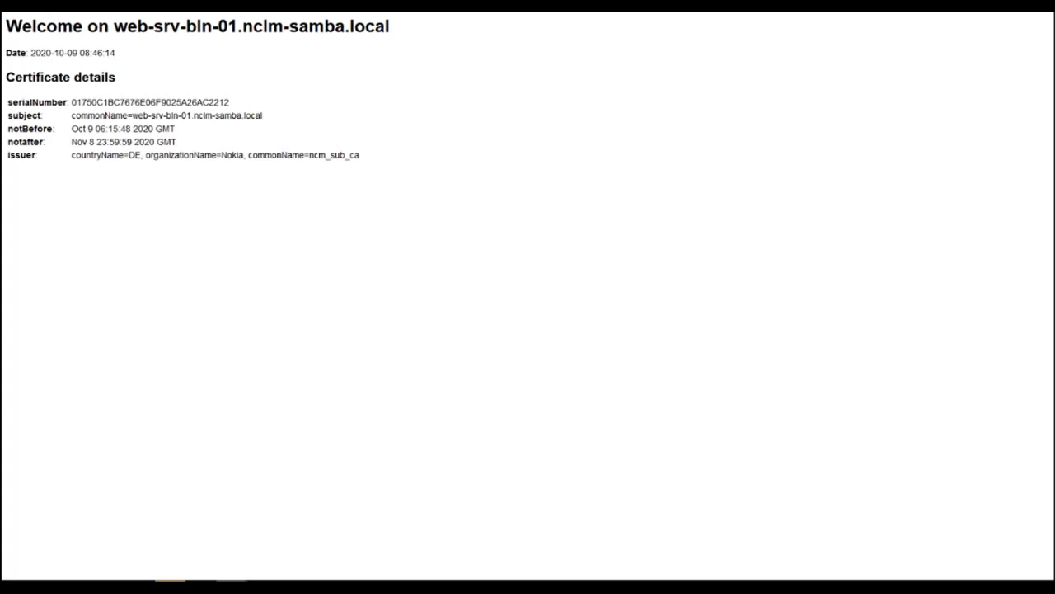
mouse_move(297, 237)
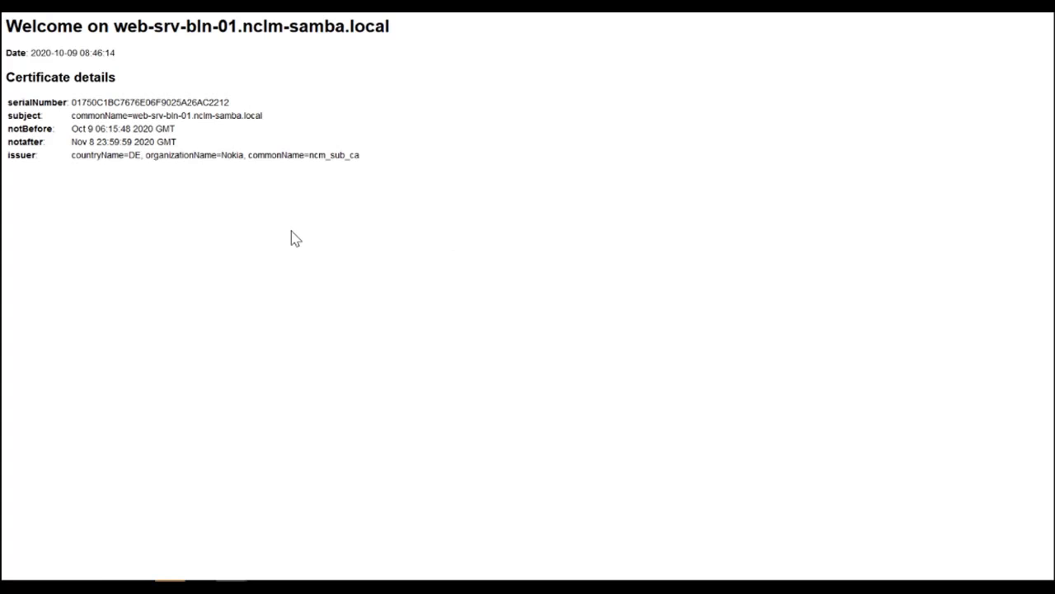